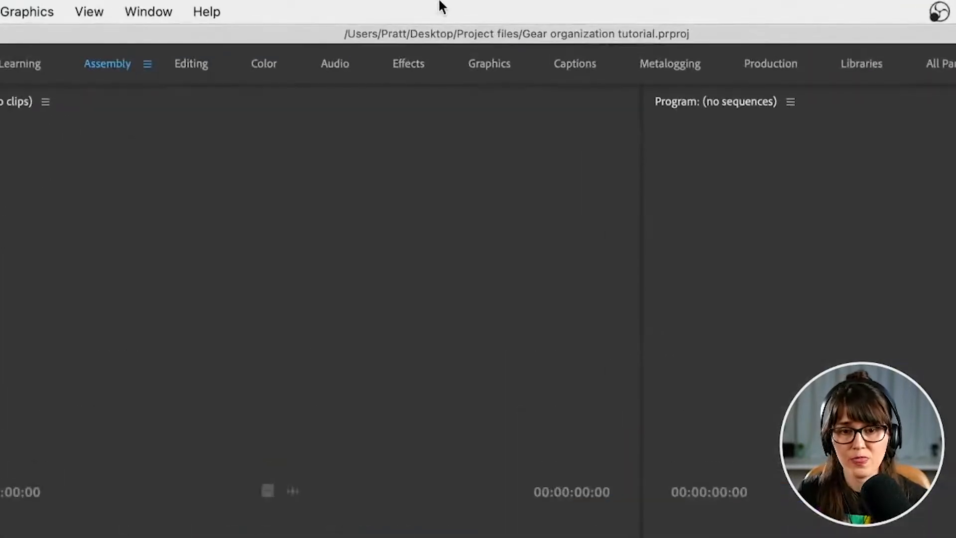
pyautogui.moveTo(126, 103)
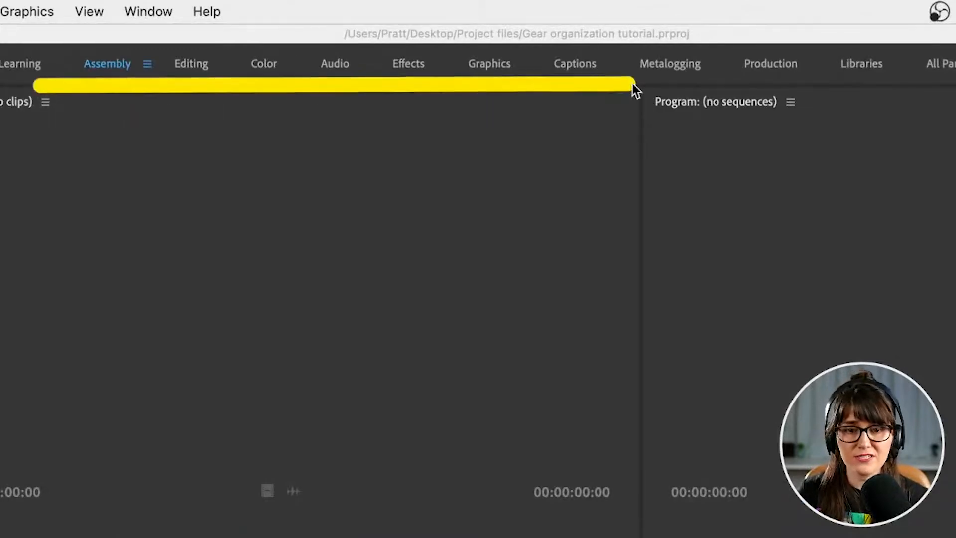
# - Rearrange the panels and change the layout through Premiere's Workspace menu
pyautogui.moveTo(635, 87); pyautogui.dragTo(890, 89)
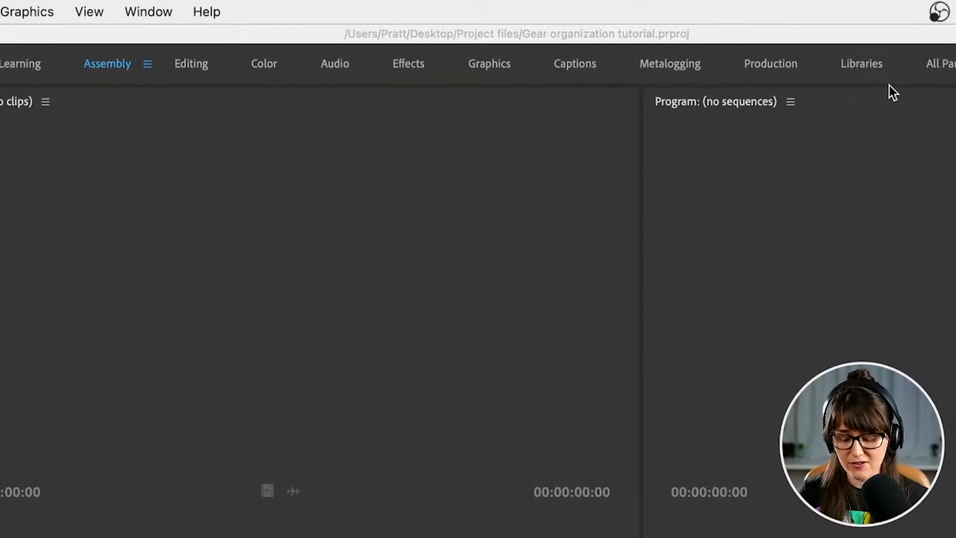
pyautogui.moveTo(256, 230)
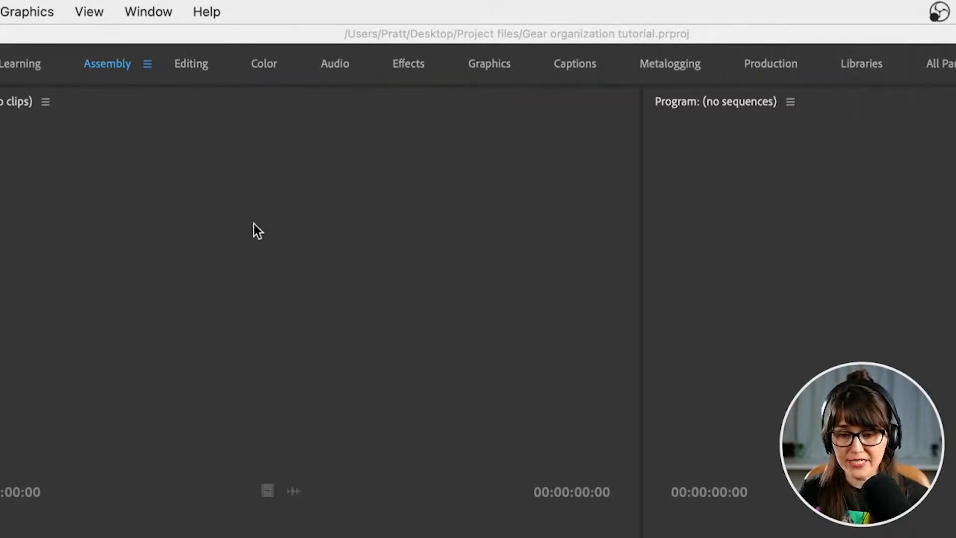
pyautogui.write('workspac')
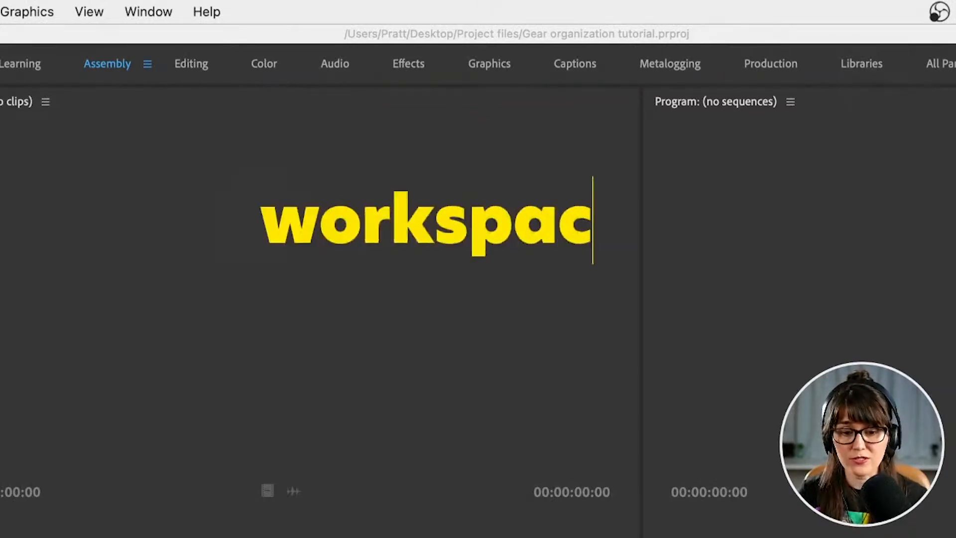
pyautogui.write('e')
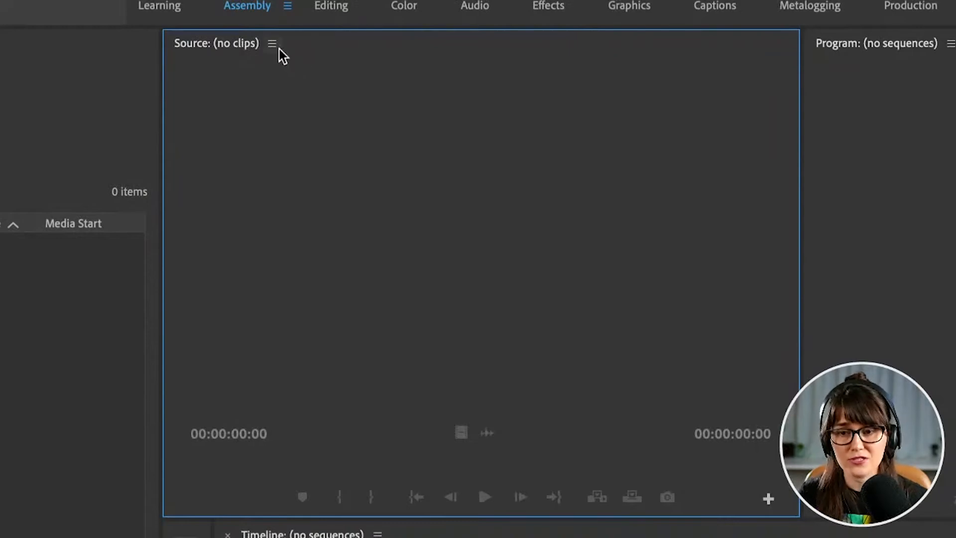
pyautogui.click(273, 43)
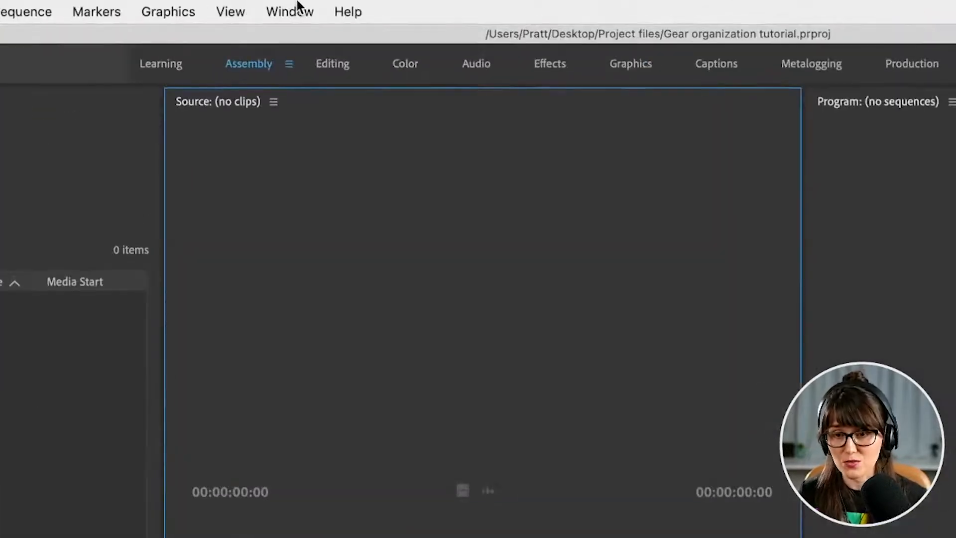
pyautogui.click(290, 11)
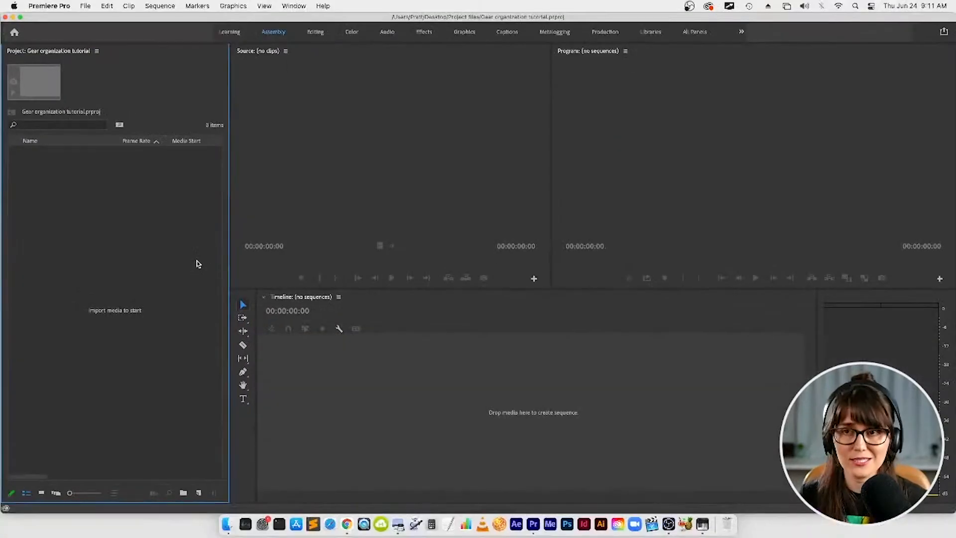
pyautogui.moveTo(227, 523)
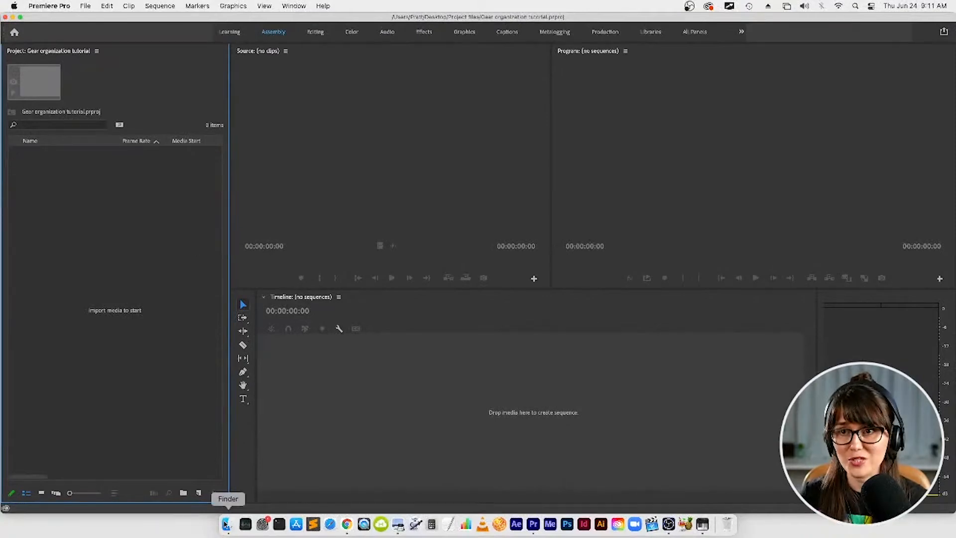
# - From Finder's Project files folder, add the Footage folder to the Premiere project as a bin
pyautogui.click(227, 523)
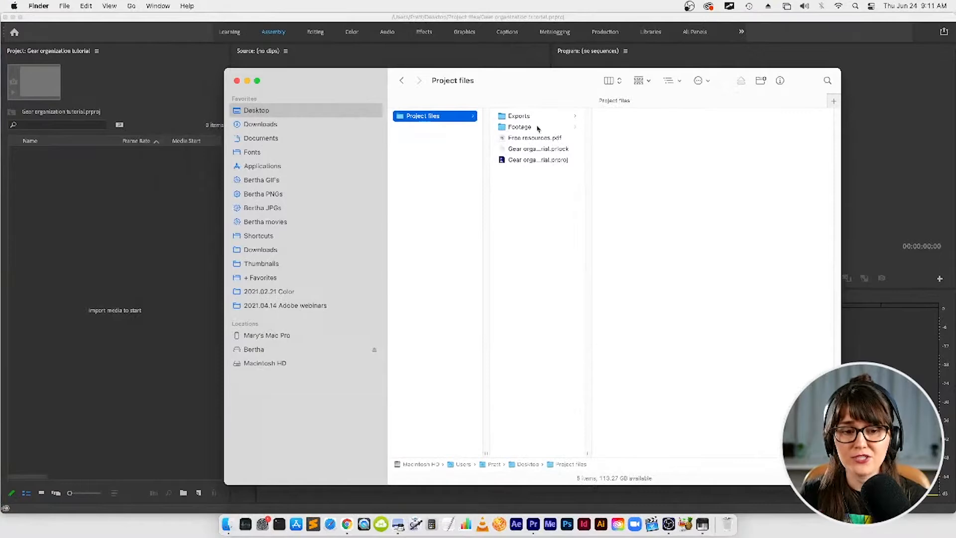
pyautogui.click(520, 126)
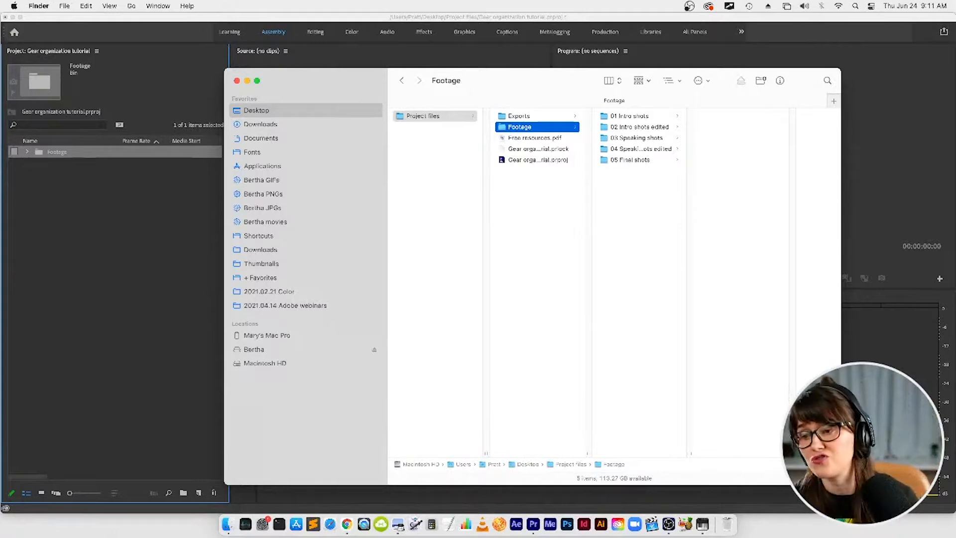
pyautogui.click(238, 80)
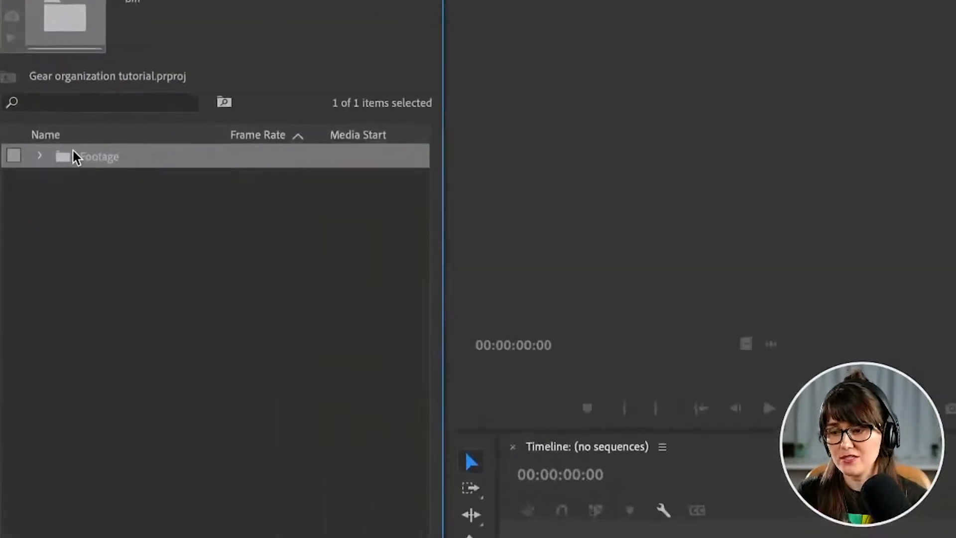
pyautogui.moveTo(66, 159)
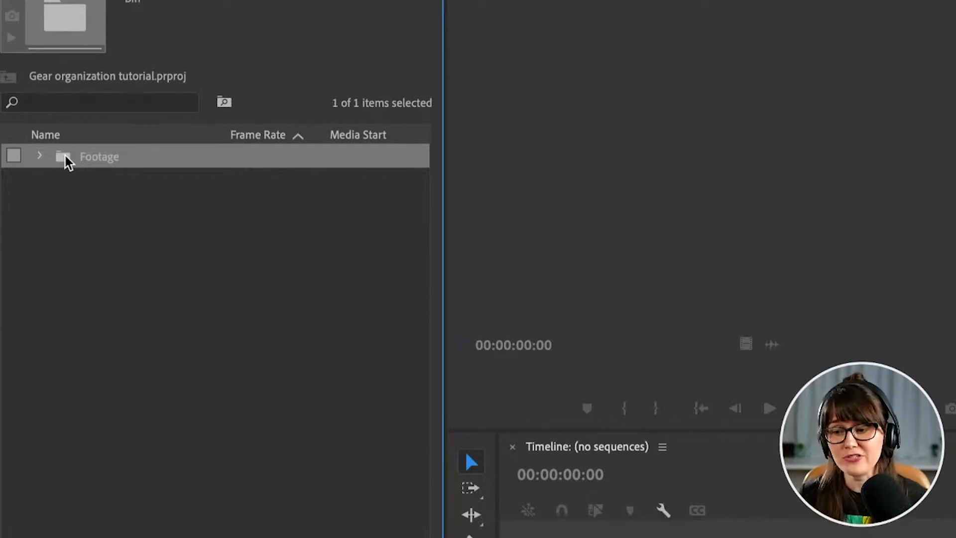
pyautogui.rightClick(92, 216)
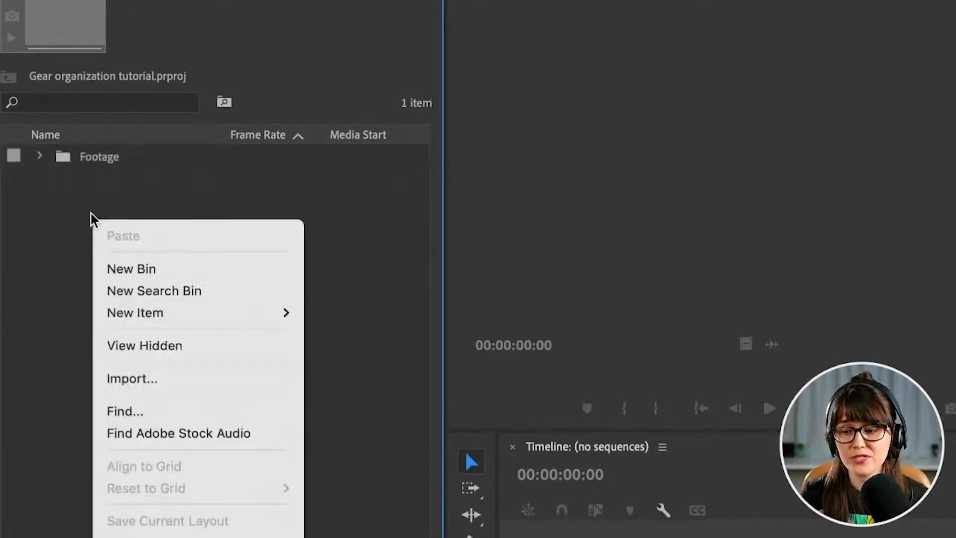
pyautogui.moveTo(178, 269)
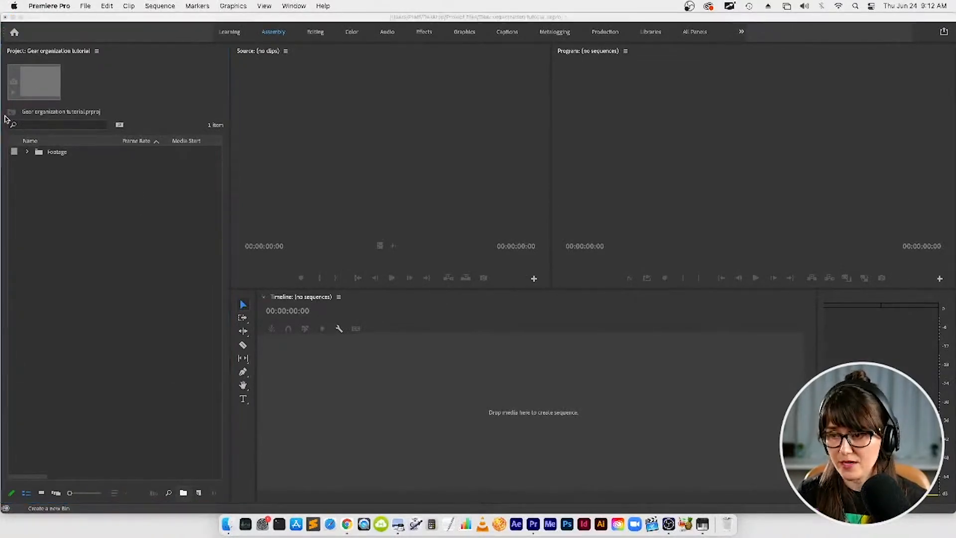
# - Filter the Project panel with searches 'scram', 'video', '1080' and 'mp3' to list matching clips
pyautogui.click(58, 125)
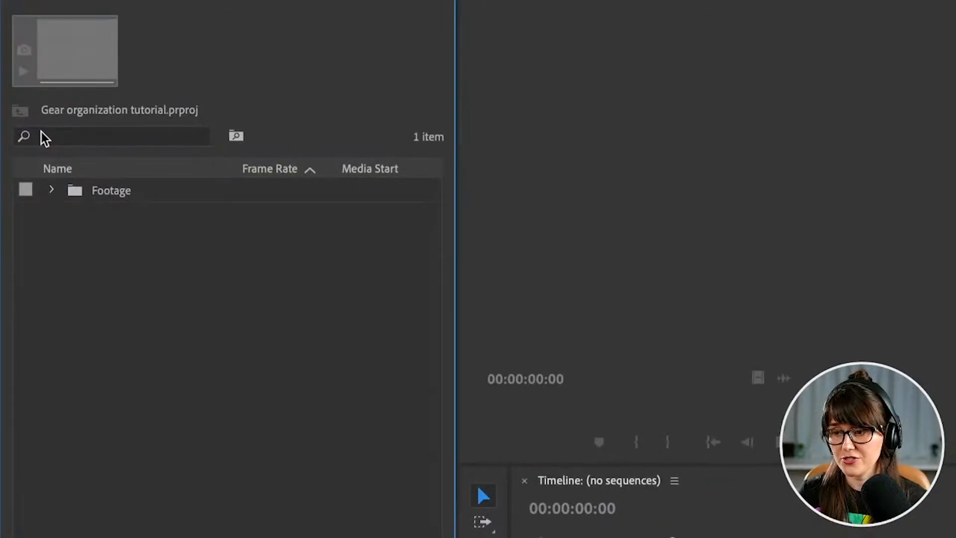
pyautogui.write('scram')
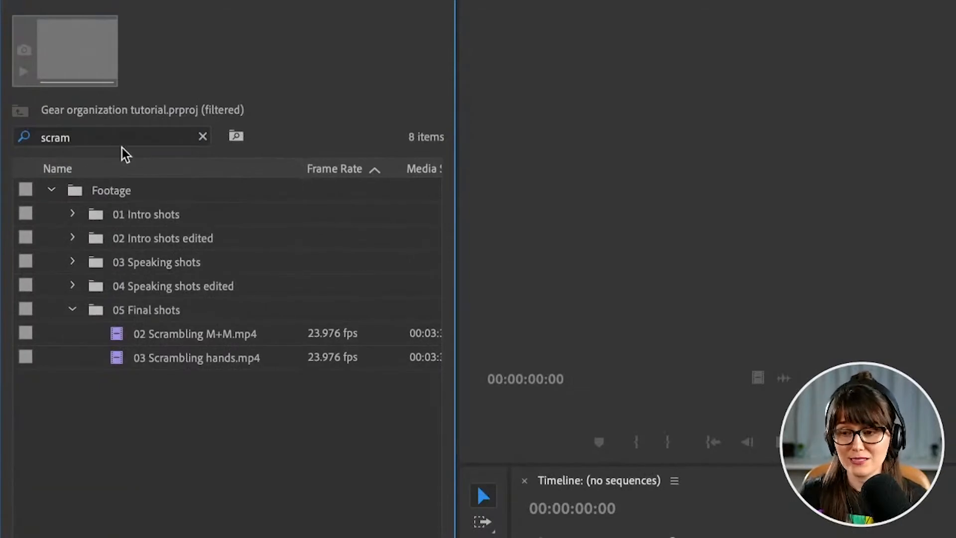
pyautogui.write('video')
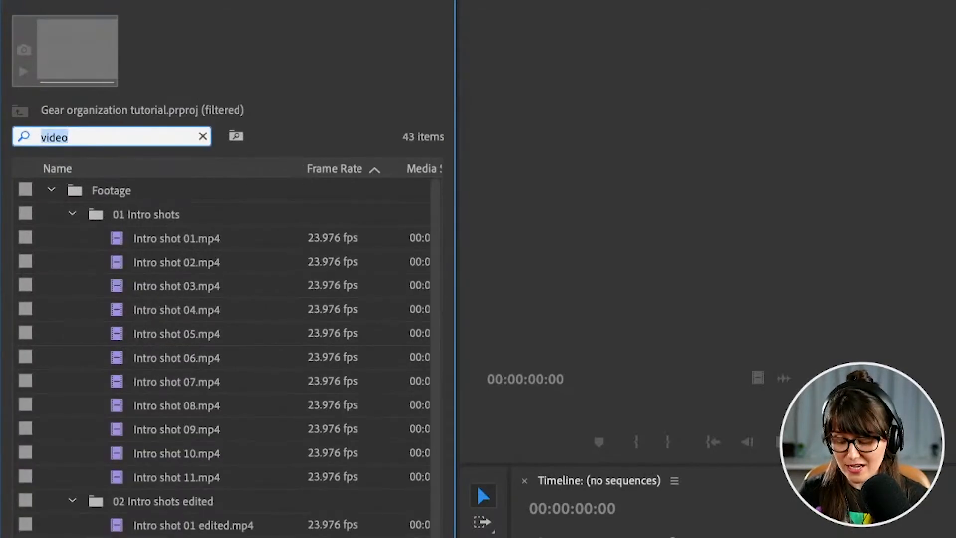
pyautogui.write('1080')
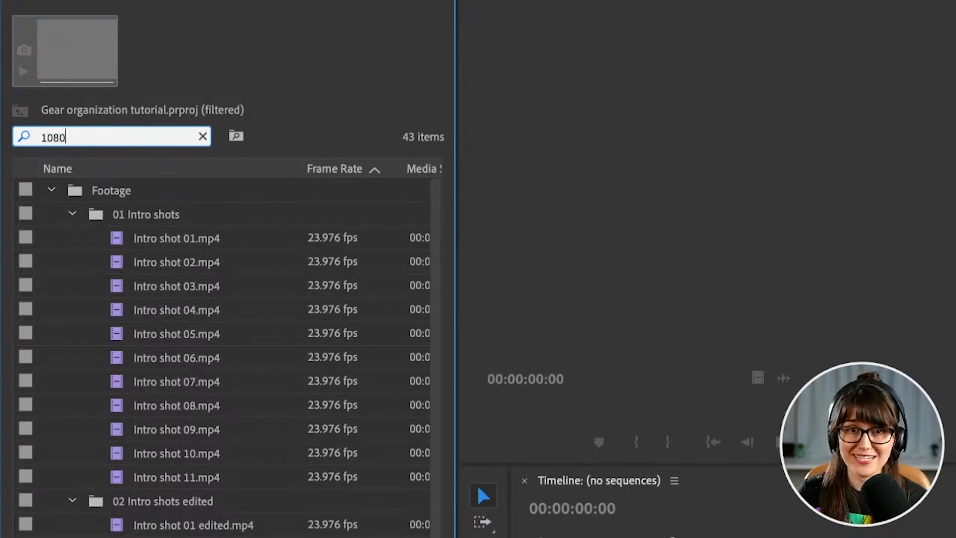
pyautogui.write('mp3')
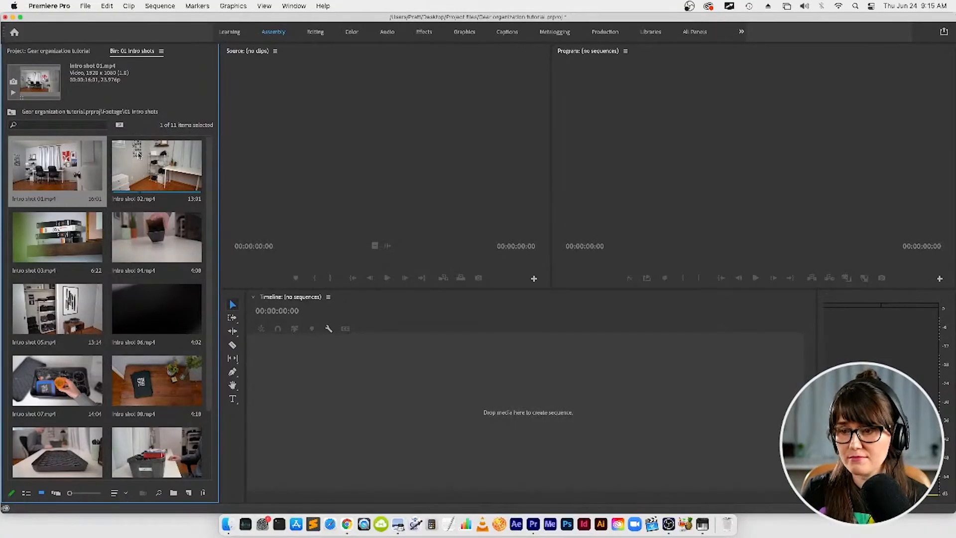
pyautogui.moveTo(26, 493)
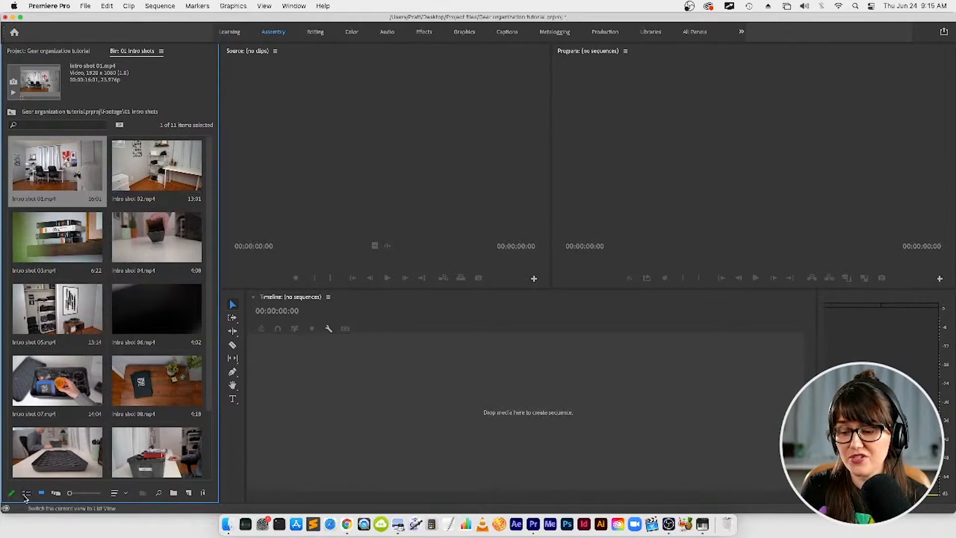
# - Show the 01 Intro shots bin in List View, its eleven clips listed by name and frame rate
pyautogui.click(26, 493)
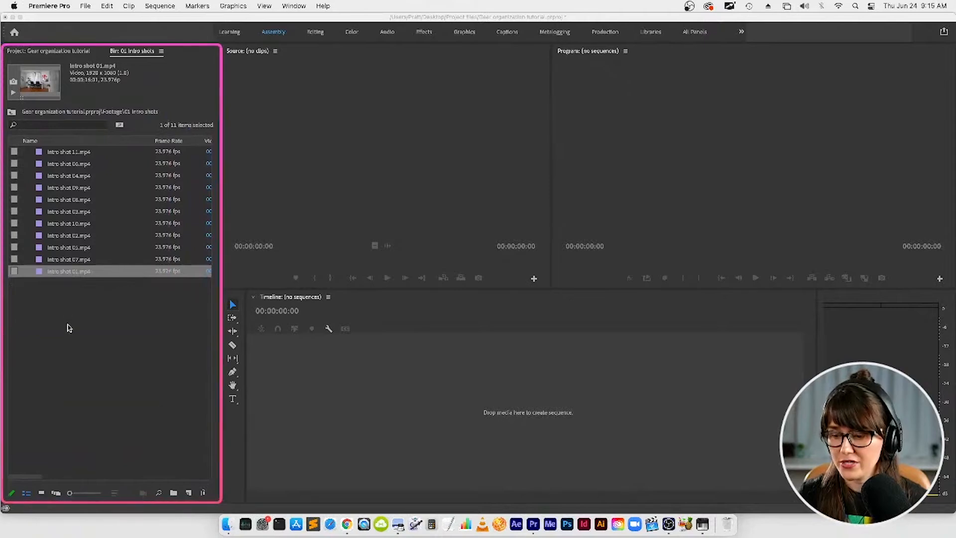
pyautogui.write('proje')
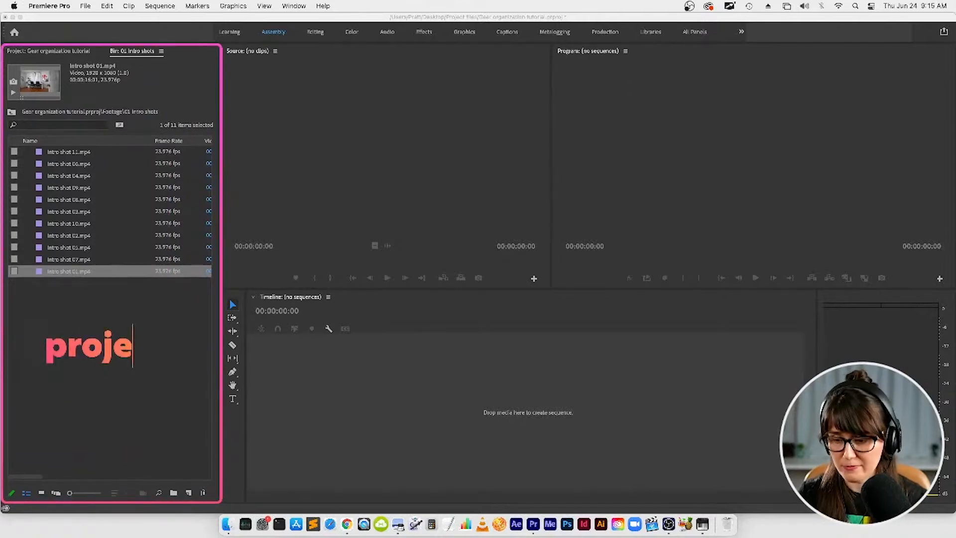
pyautogui.write('ct')
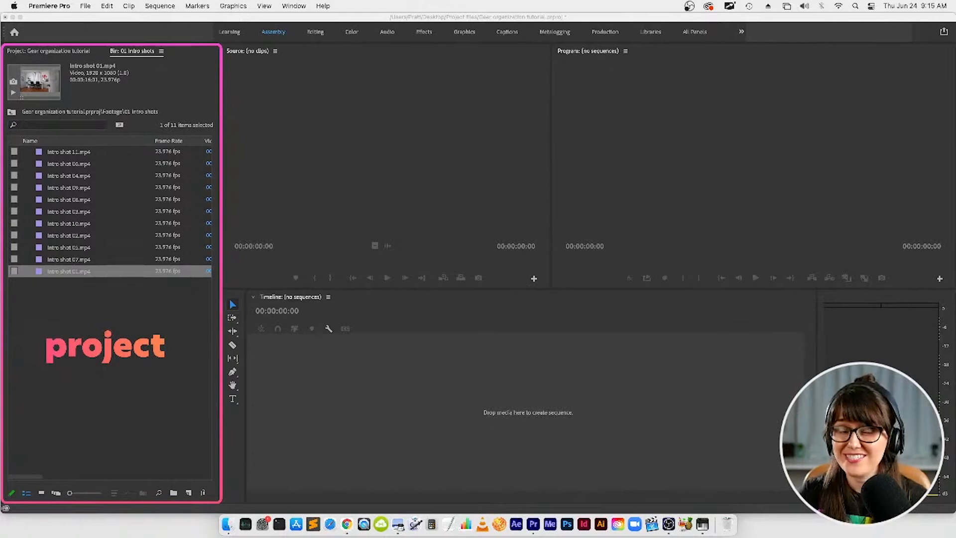
pyautogui.moveTo(41, 345)
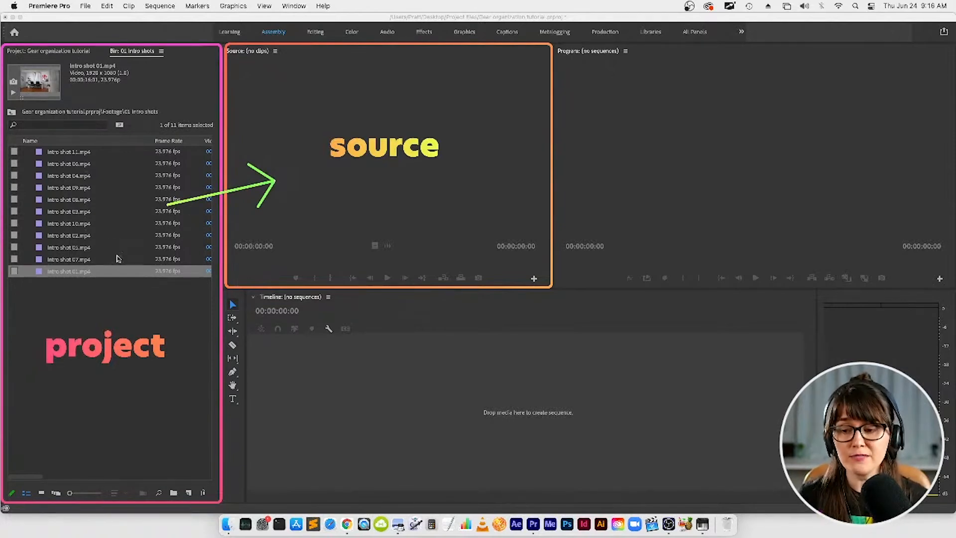
pyautogui.moveTo(102, 281)
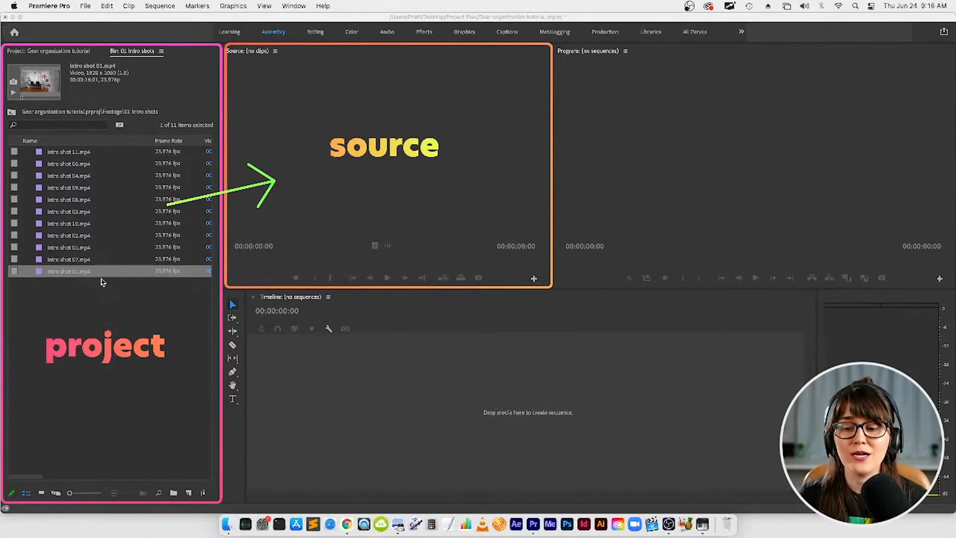
pyautogui.moveTo(187, 396)
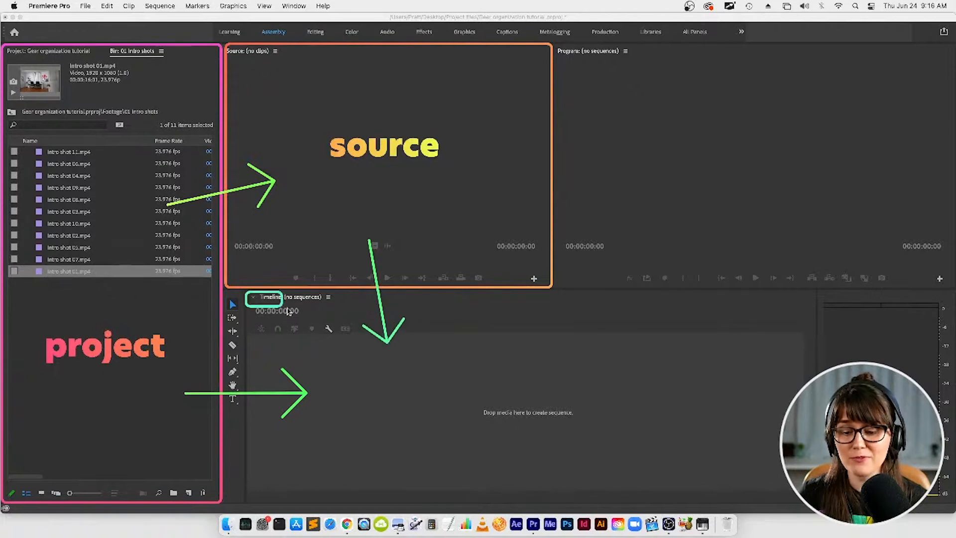
pyautogui.click(286, 311)
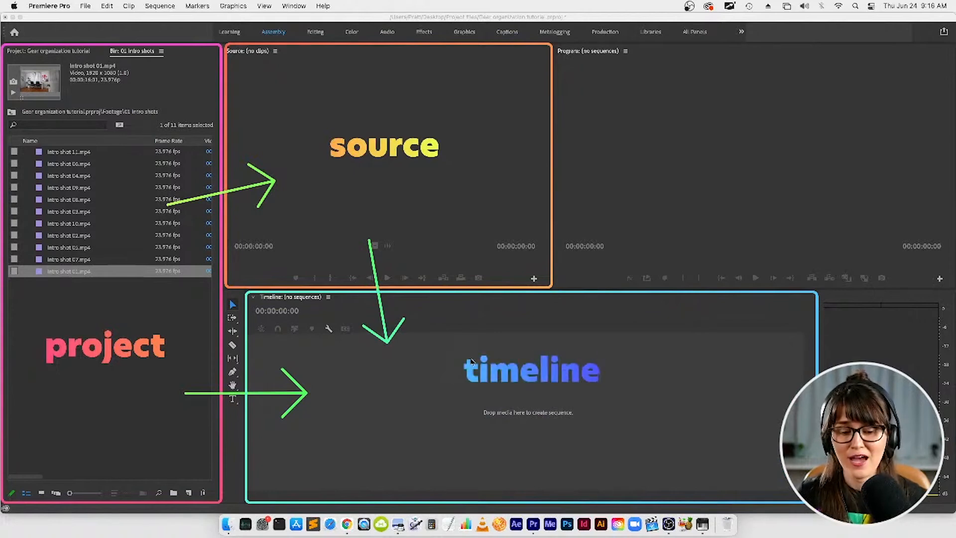
pyautogui.moveTo(557, 43)
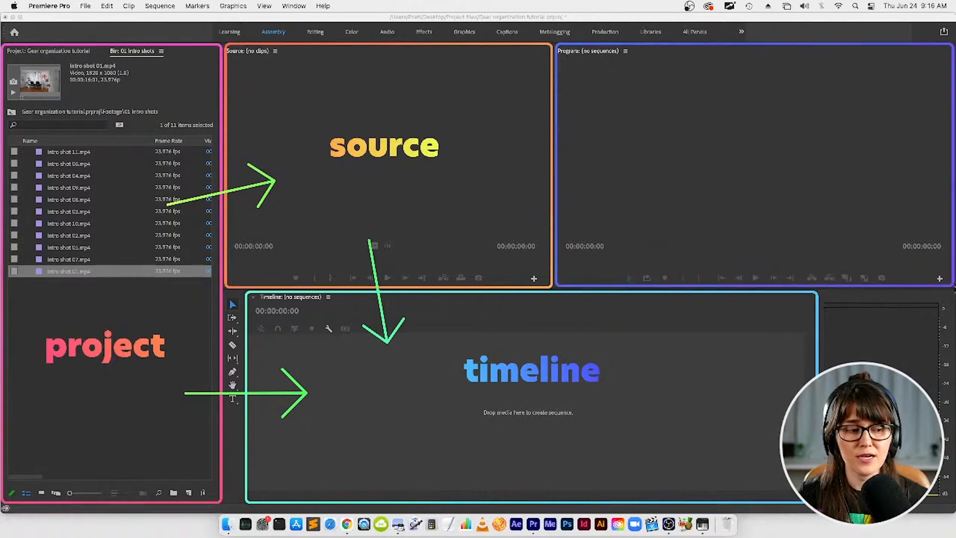
pyautogui.moveTo(681, 149)
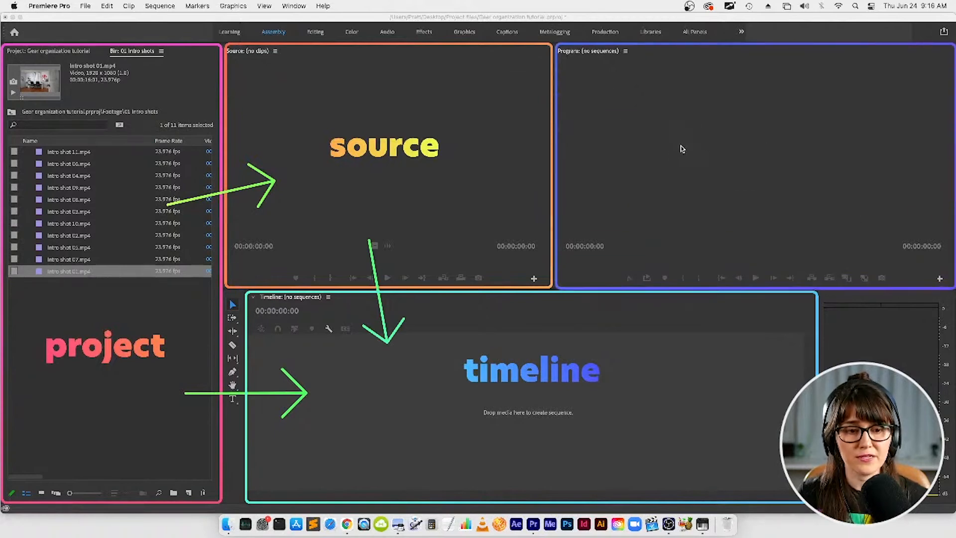